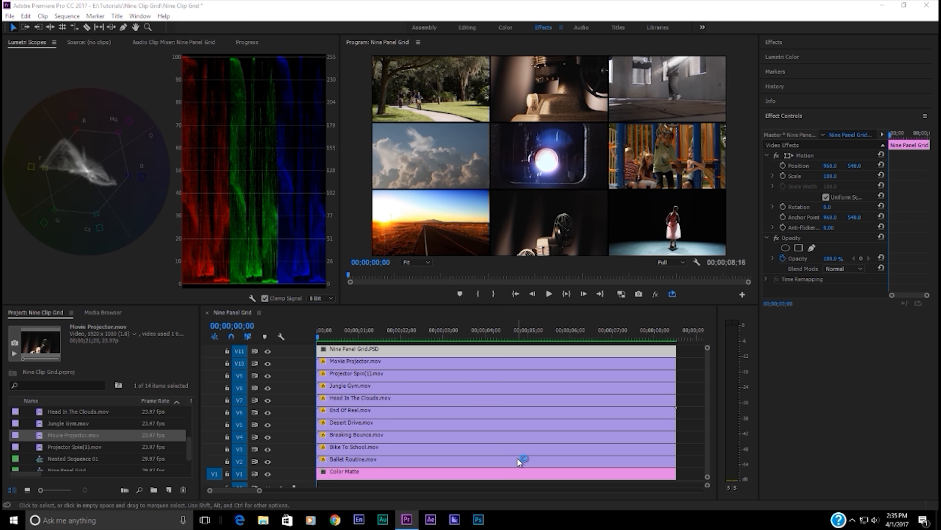
# In After Effects, create a new 1920×1080, 23.976 fps ten-second composition, Comp 1.
pyautogui.click(429, 519)
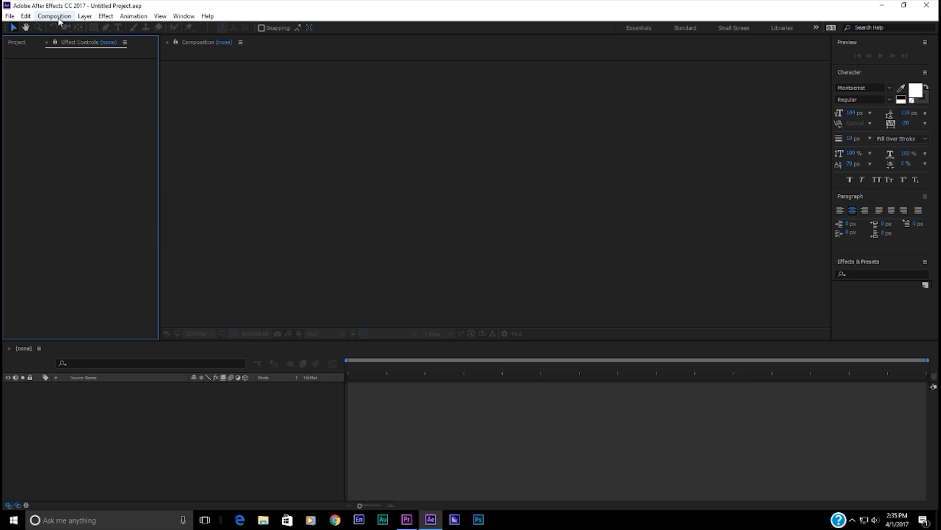
pyautogui.click(54, 16)
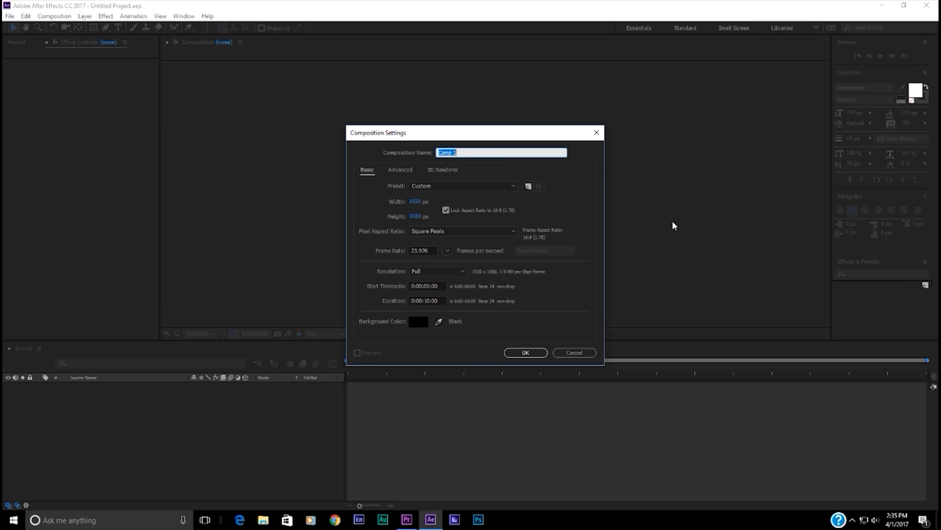
pyautogui.moveTo(430, 265)
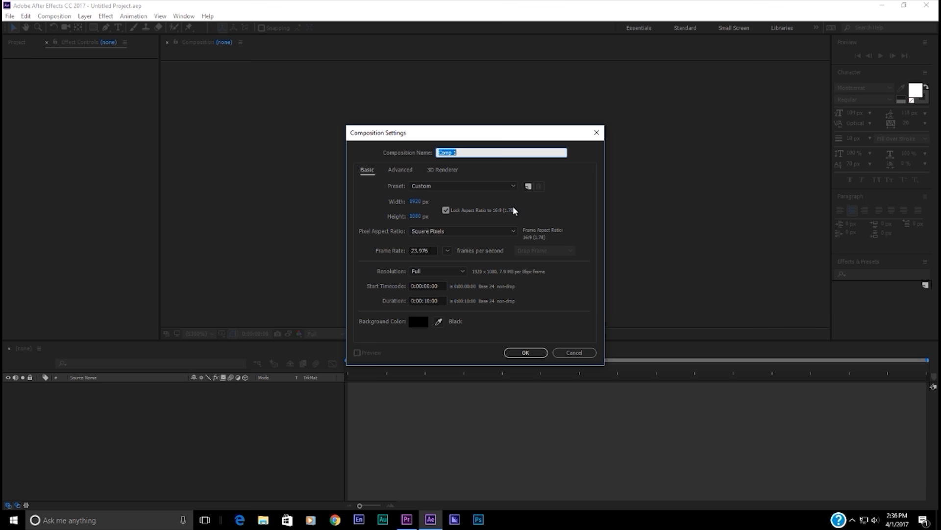
pyautogui.click(525, 353)
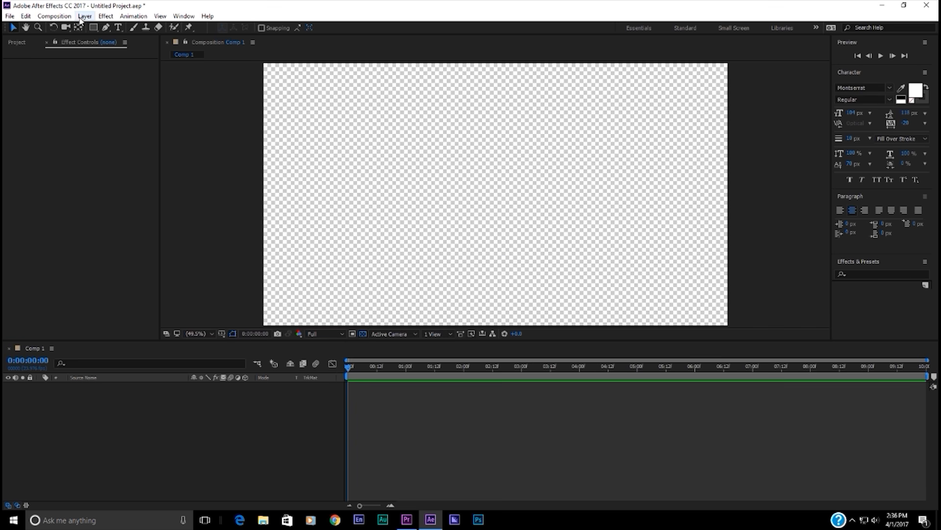
# Add a comp-size 1920×1080 layer, Dark Gray Solid 1, to Comp 1.
pyautogui.click(84, 15)
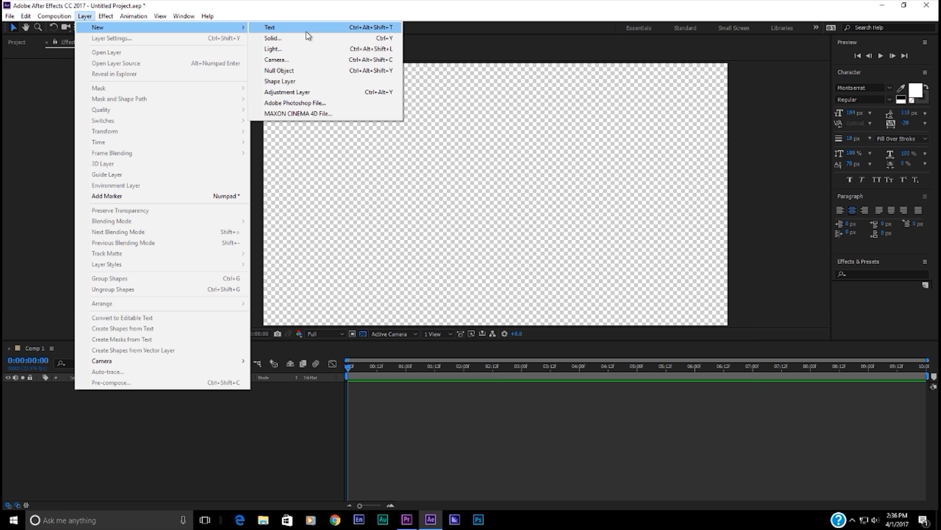
pyautogui.click(272, 38)
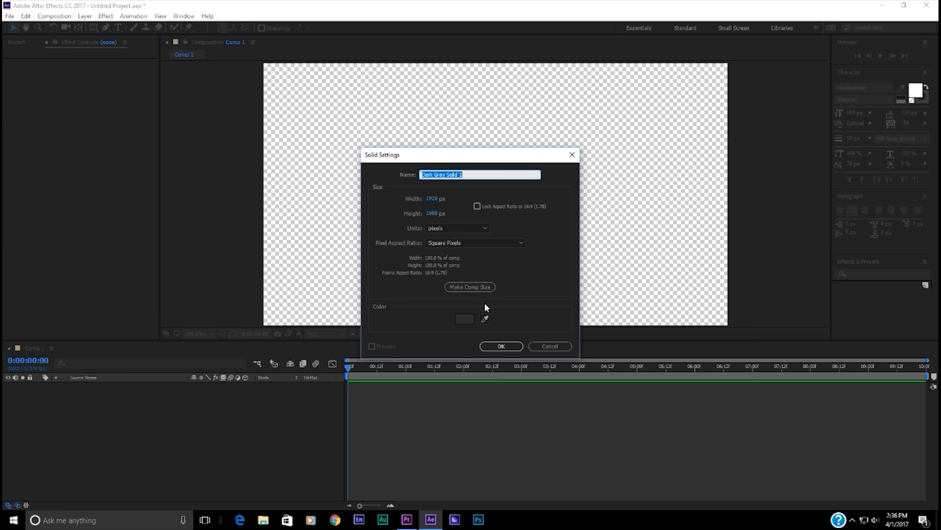
pyautogui.click(501, 346)
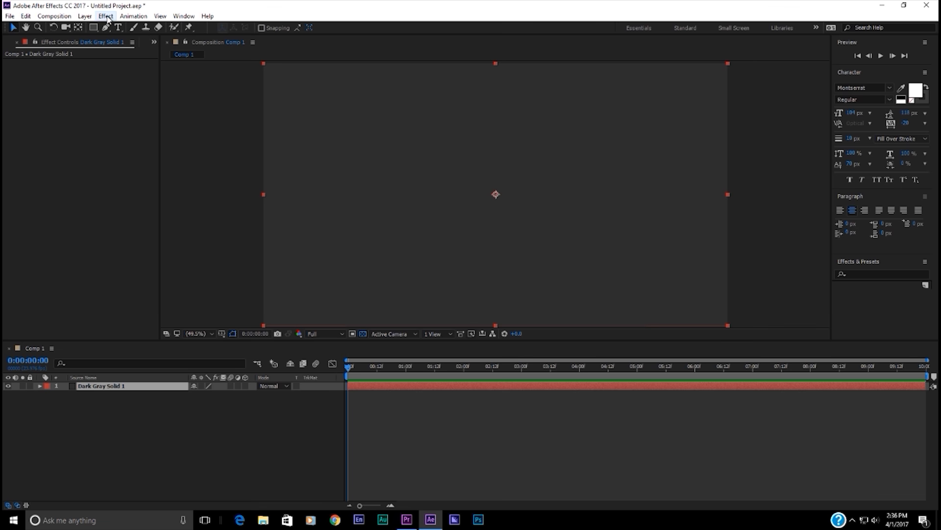
# Apply the Generate > Grid effect to the dark gray solid with black grid lines.
pyautogui.click(105, 16)
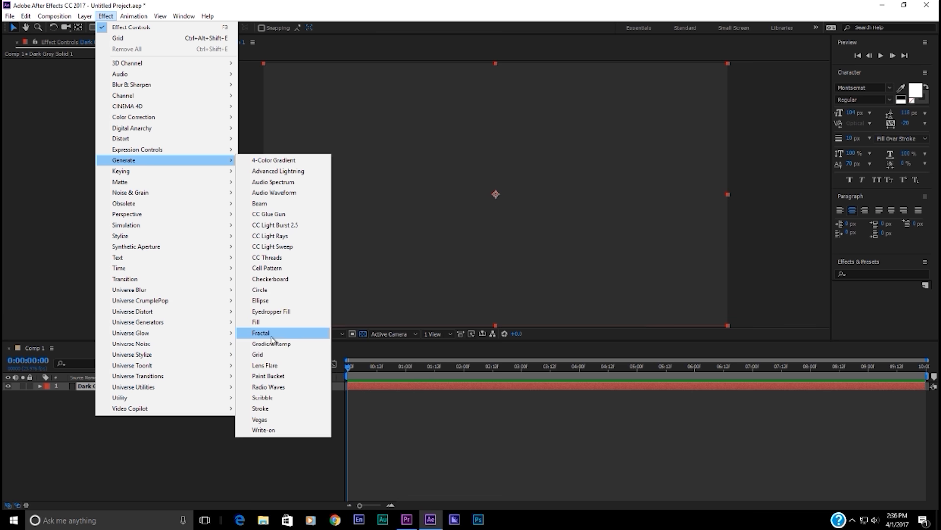
pyautogui.click(258, 354)
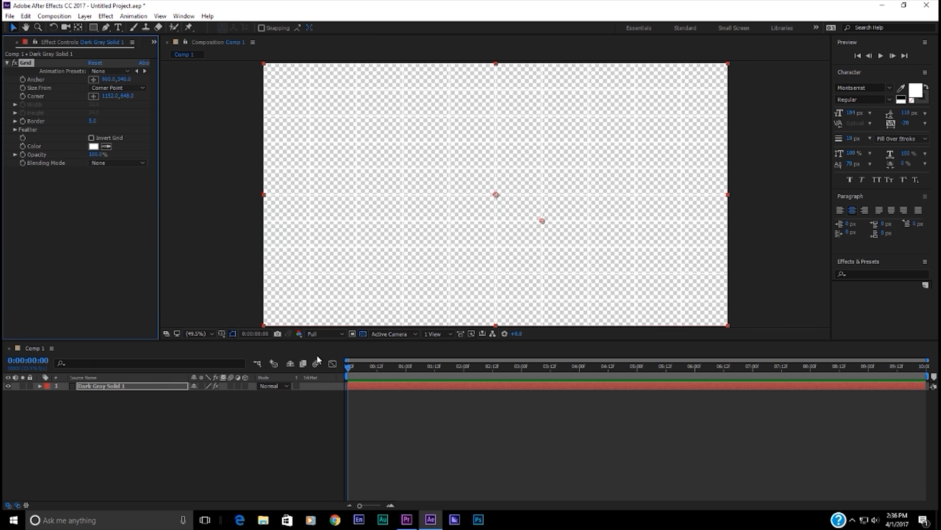
pyautogui.click(93, 147)
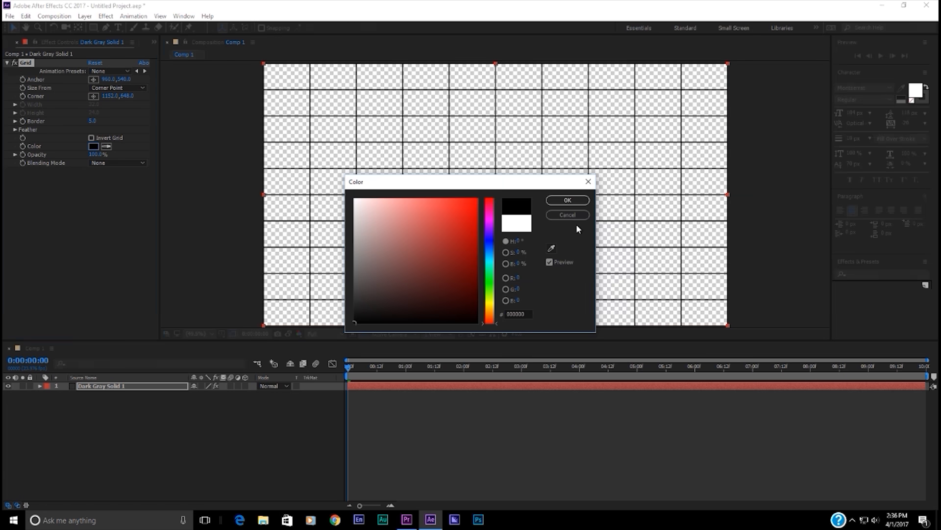
pyautogui.click(566, 200)
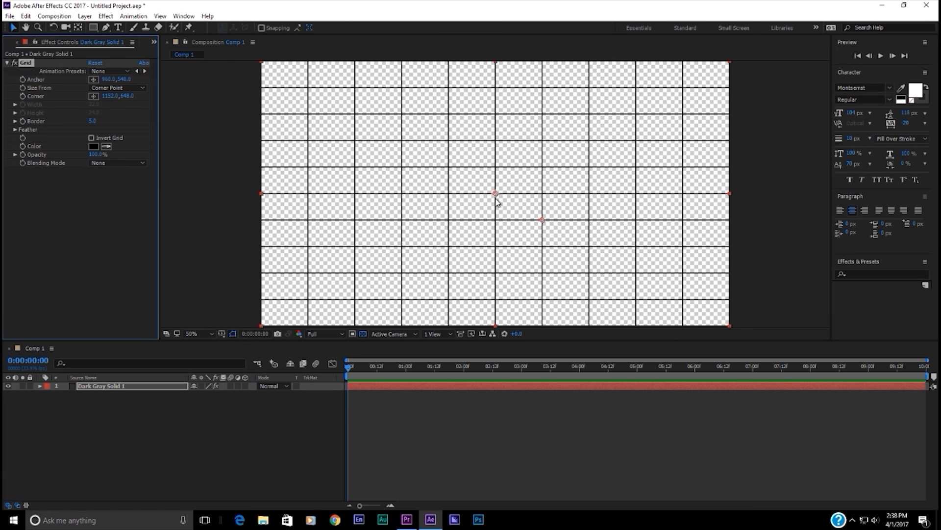
pyautogui.moveTo(497, 200)
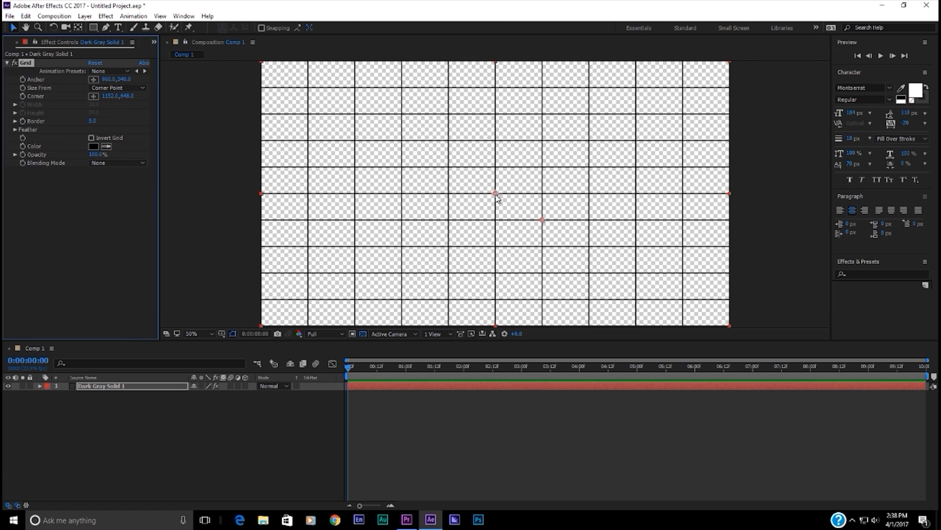
pyautogui.moveTo(49, 91)
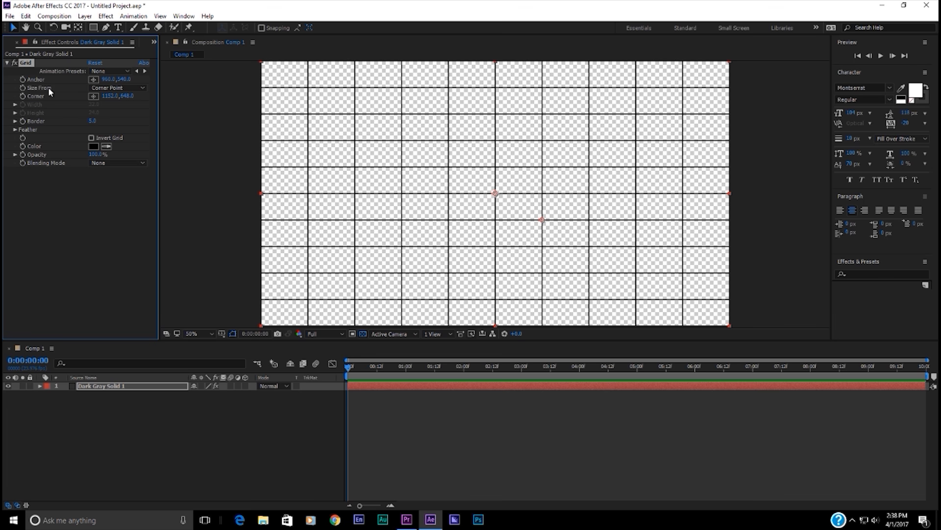
pyautogui.click(117, 88)
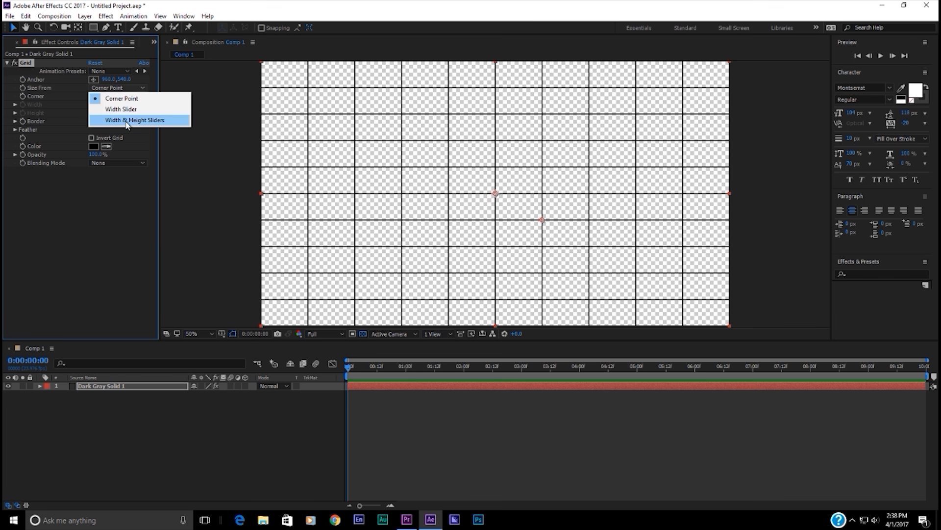
# Set the Grid's Size From to Width & Height Sliders and its anchor to 0, 0.
pyautogui.click(134, 120)
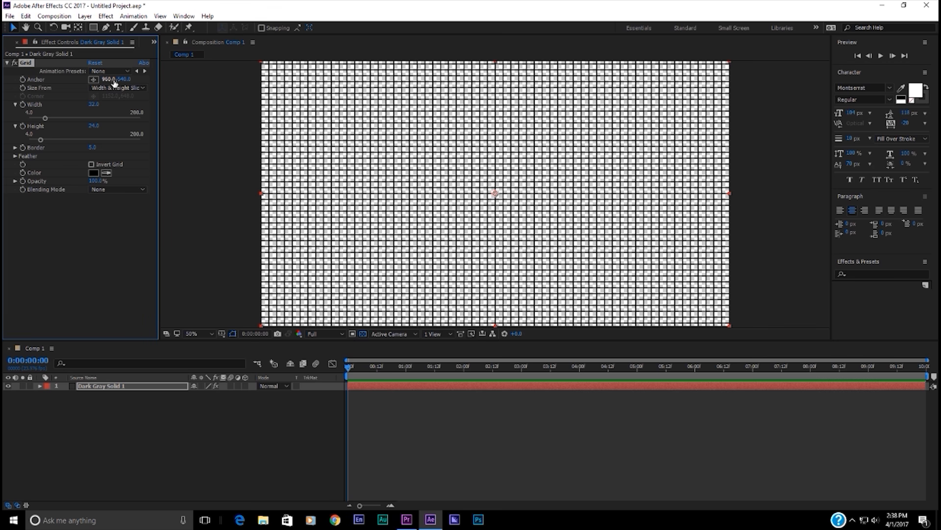
pyautogui.click(112, 80)
pyautogui.write('0')
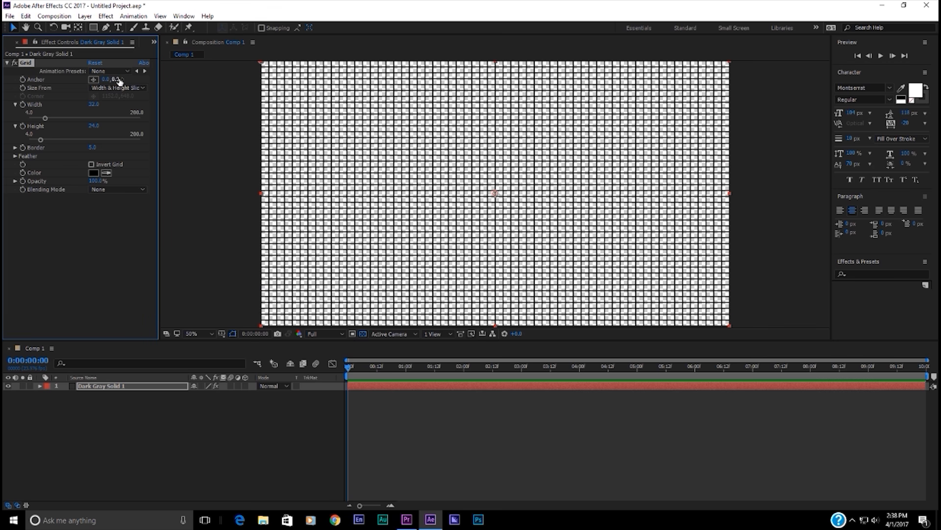
pyautogui.moveTo(271, 64)
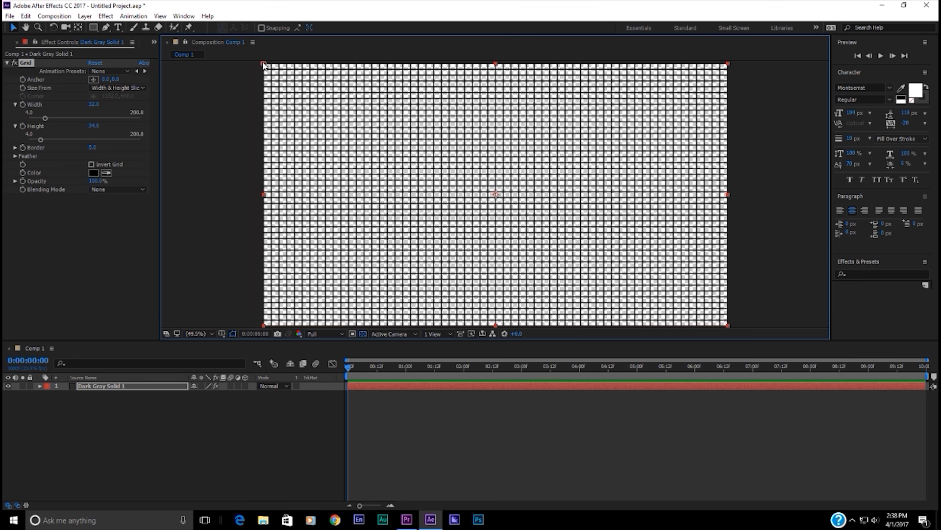
pyautogui.moveTo(35, 166)
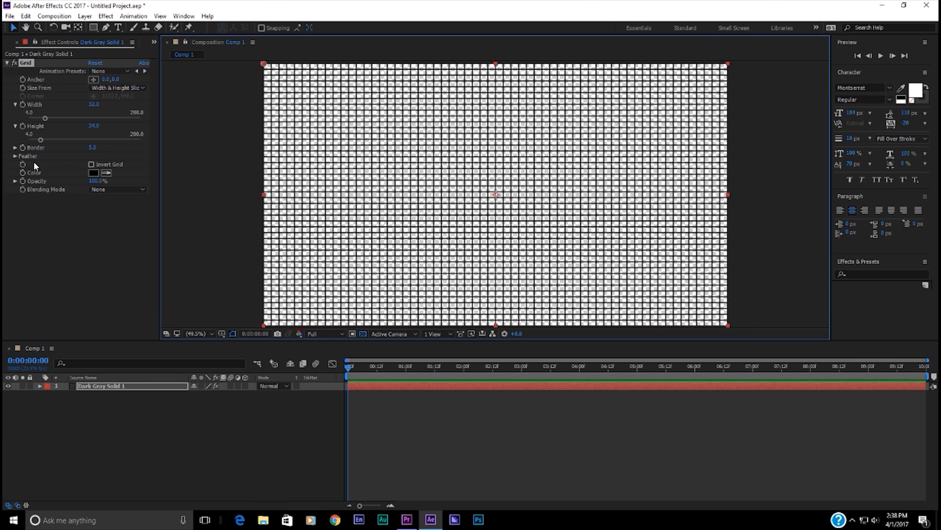
# Set the Grid cell width to 640 and height to 360 for nine cells.
pyautogui.moveTo(45, 118); pyautogui.dragTo(42, 118)
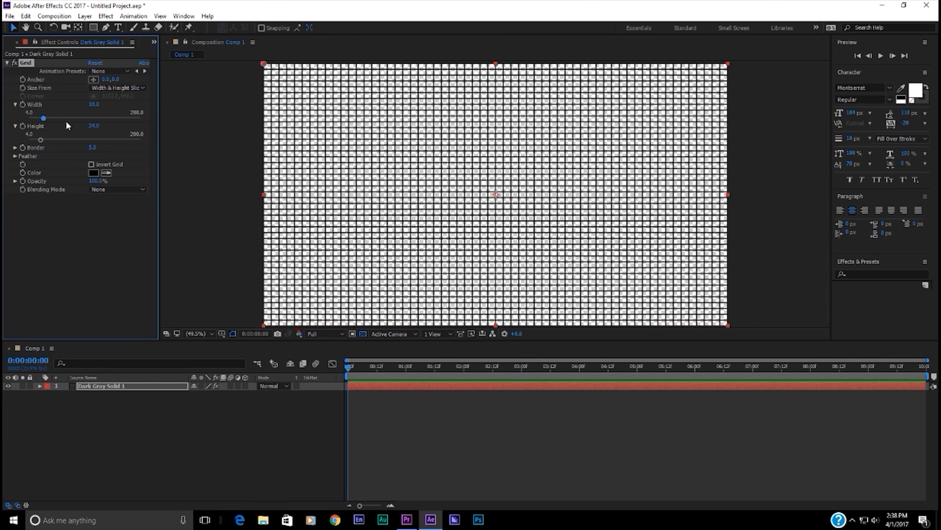
pyautogui.moveTo(42, 119); pyautogui.dragTo(139, 118)
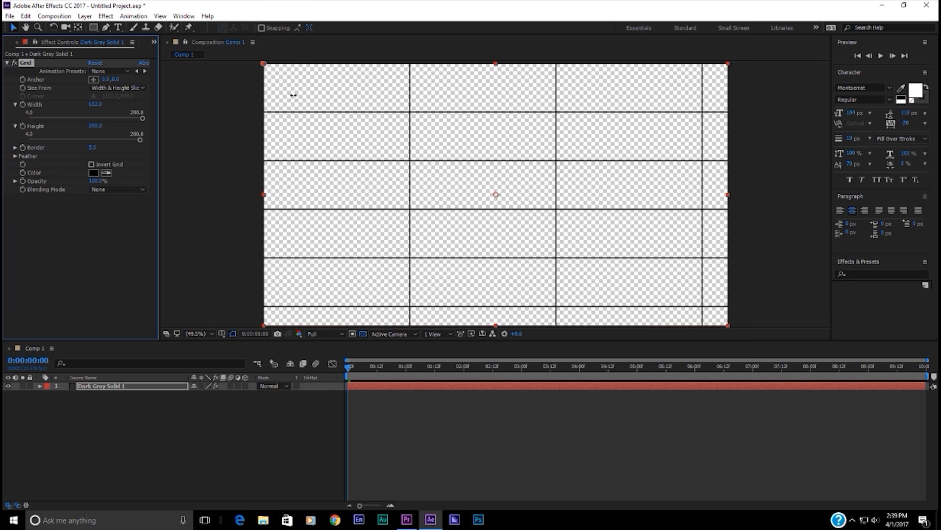
pyautogui.moveTo(78, 104); pyautogui.dragTo(81, 104)
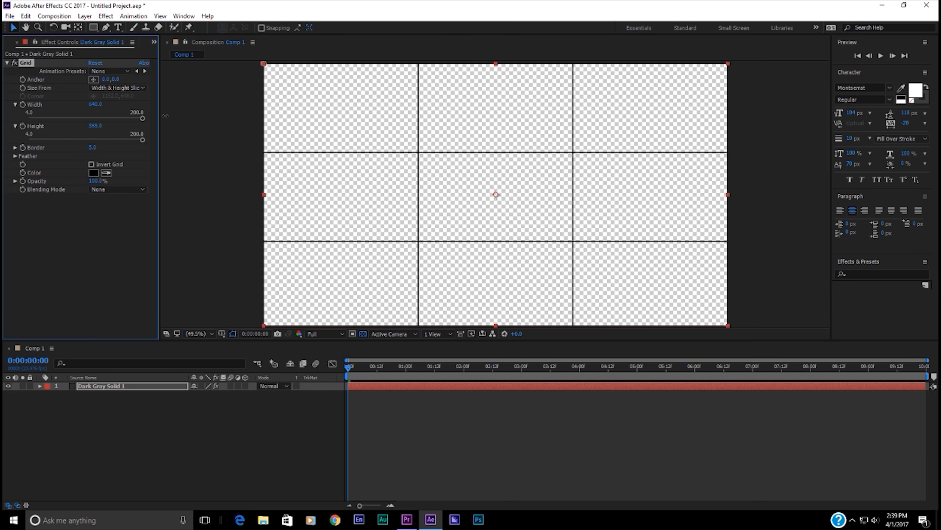
pyautogui.click(95, 125)
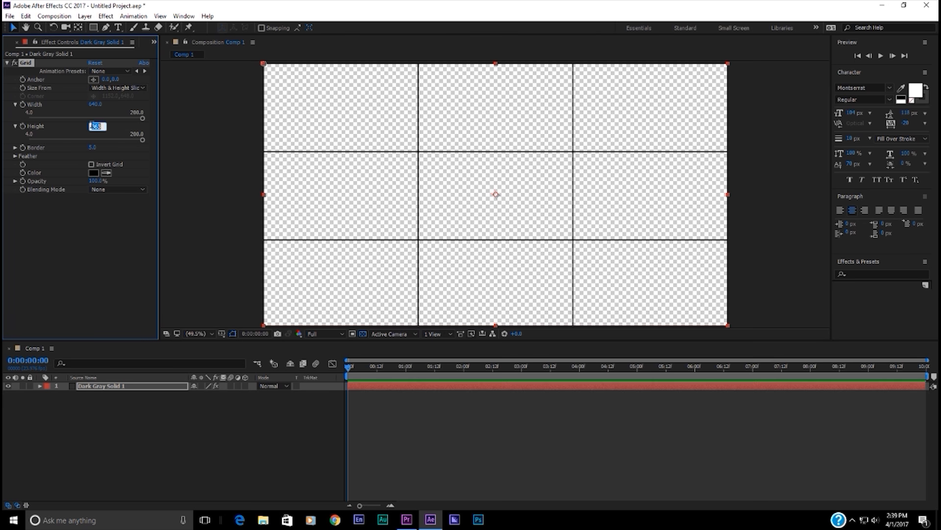
pyautogui.write('360.0')
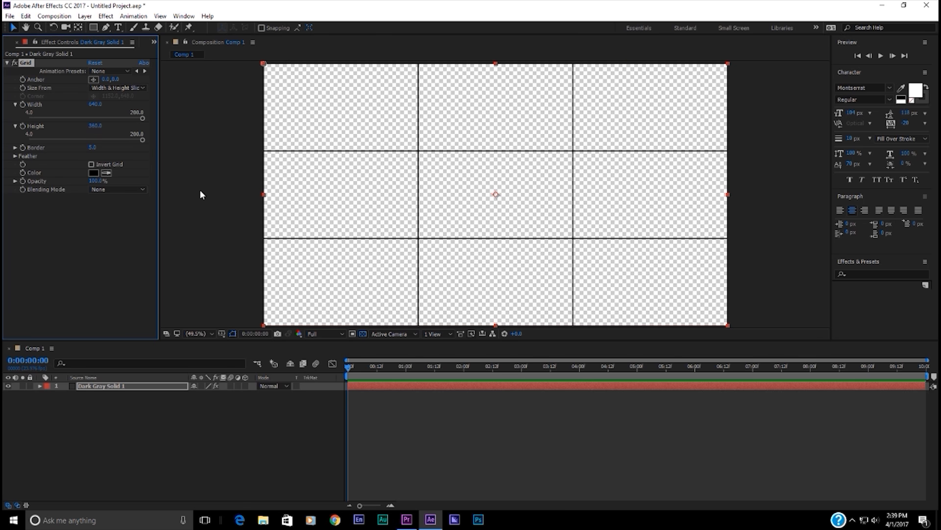
pyautogui.moveTo(214, 284)
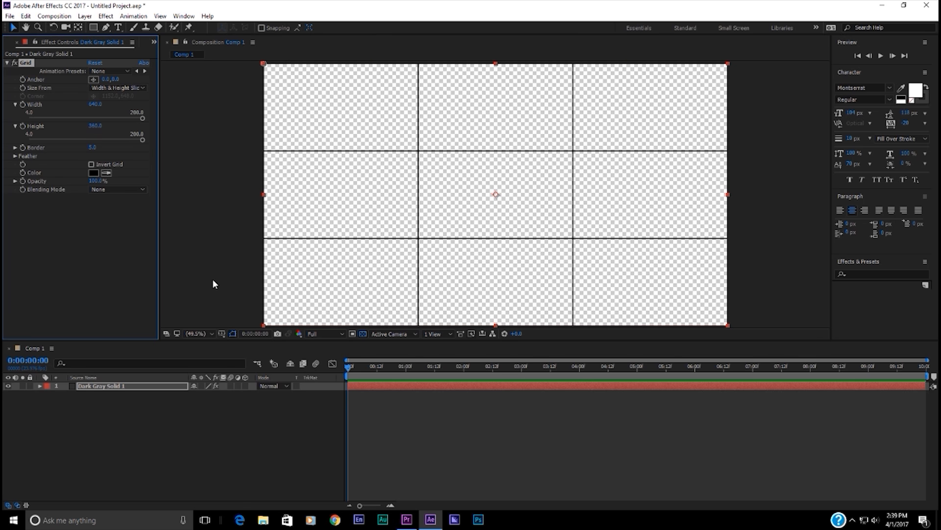
pyautogui.moveTo(117, 54)
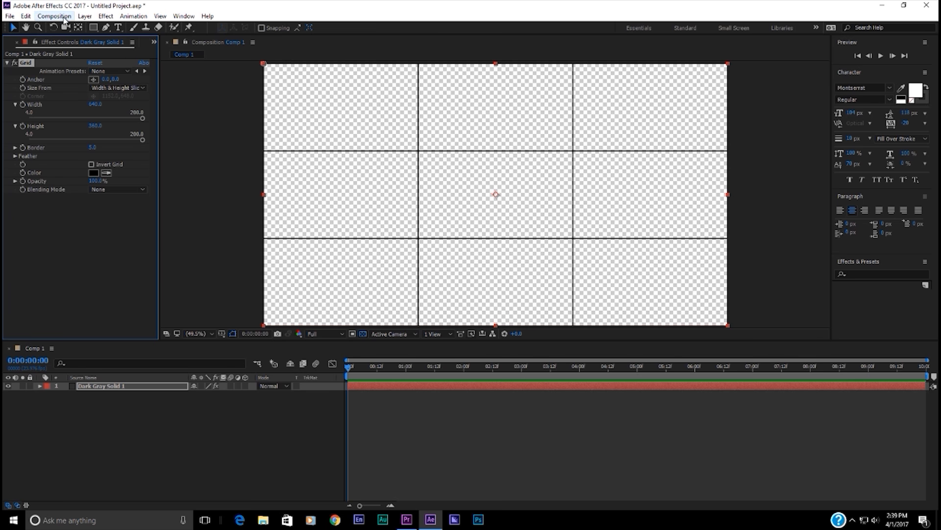
# Save the grid frame as a Photoshop Layers file, then close After Effects and answer the save prompt.
pyautogui.click(54, 15)
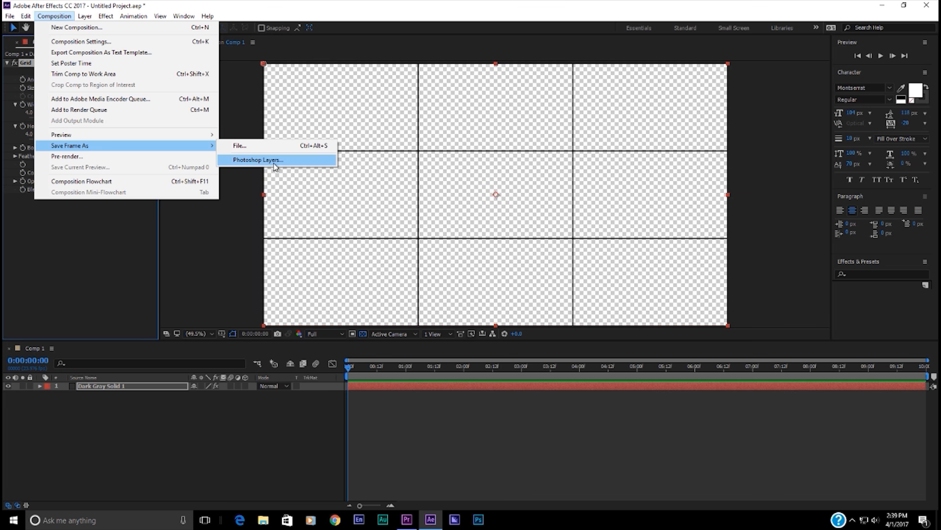
pyautogui.click(256, 160)
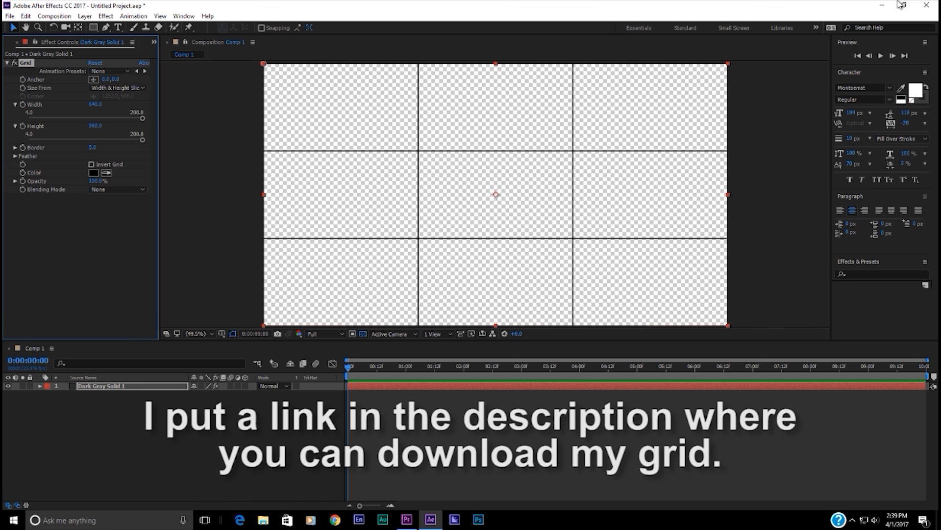
pyautogui.click(931, 6)
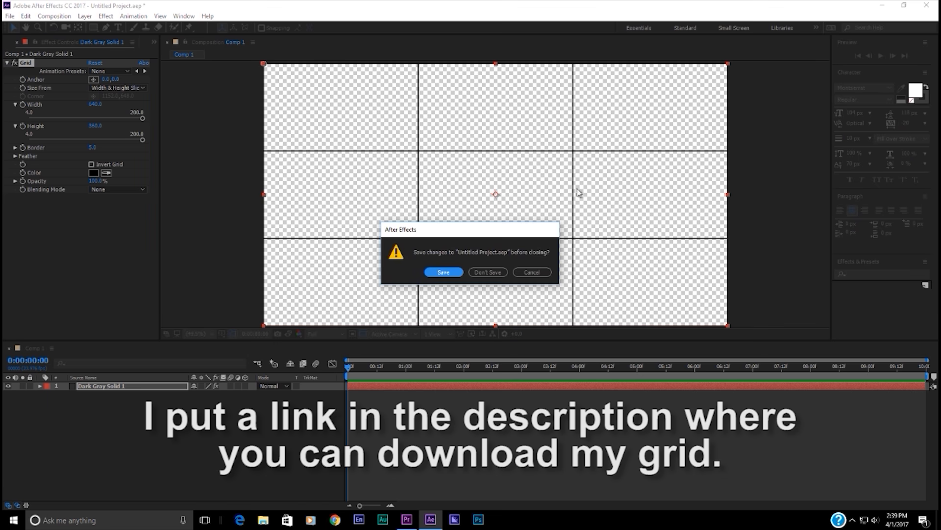
pyautogui.click(487, 271)
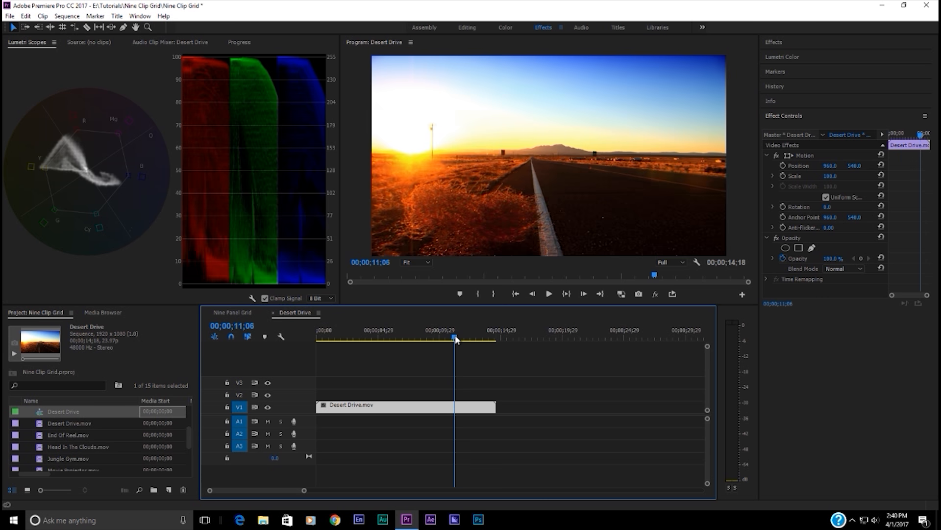
pyautogui.moveTo(455, 337); pyautogui.dragTo(334, 337)
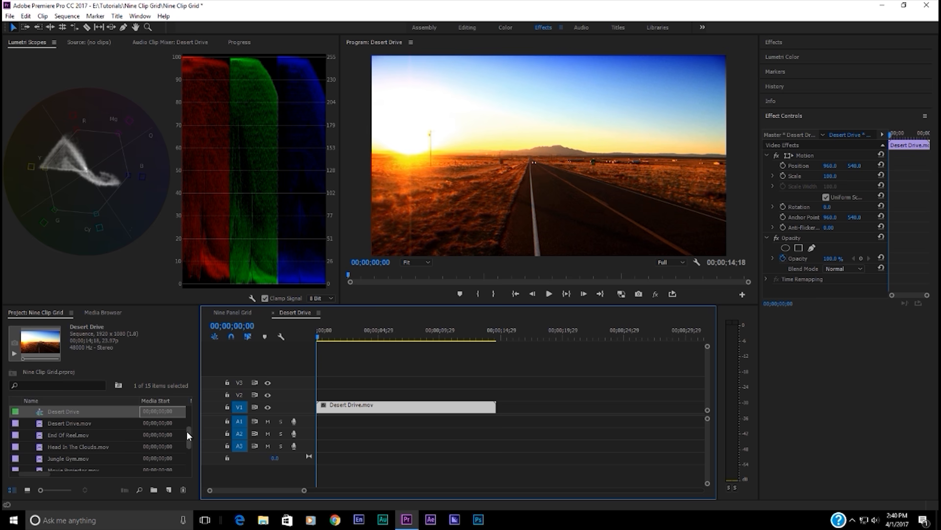
pyautogui.scroll(-3)
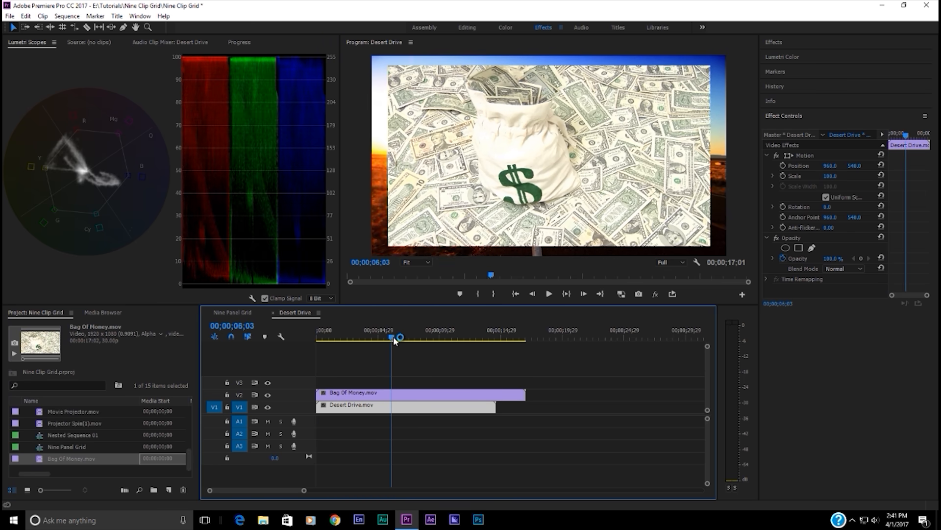
# Stack Bag Of Money on V2 above Desert Drive and answer the nested sequence name prompt.
pyautogui.click(399, 337)
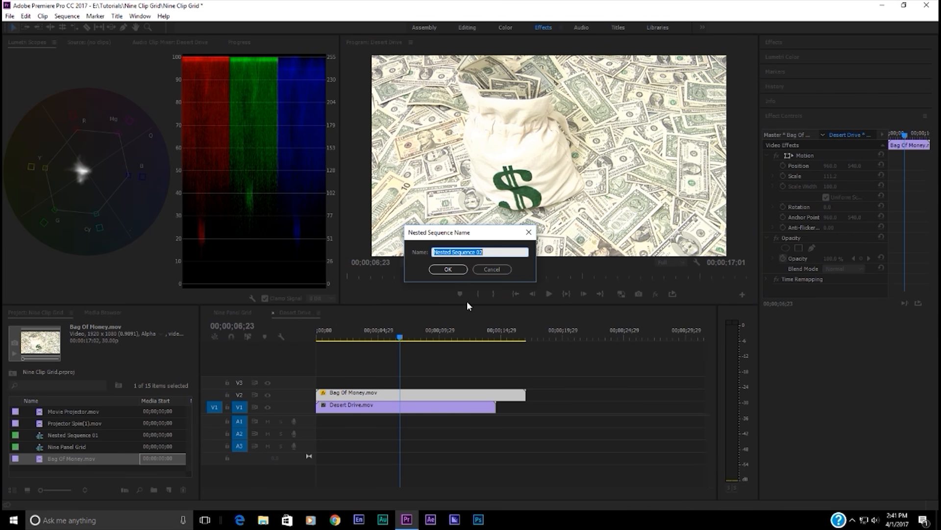
pyautogui.click(447, 269)
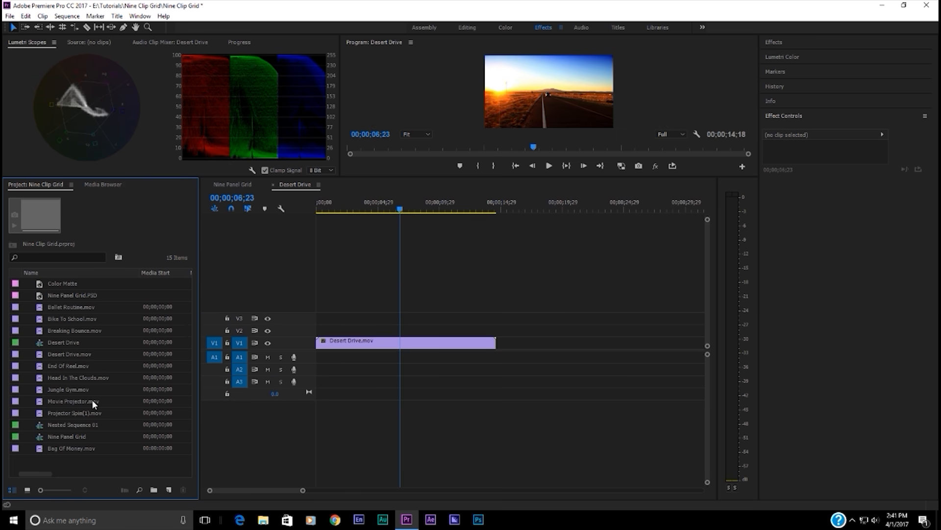
pyautogui.moveTo(59, 398)
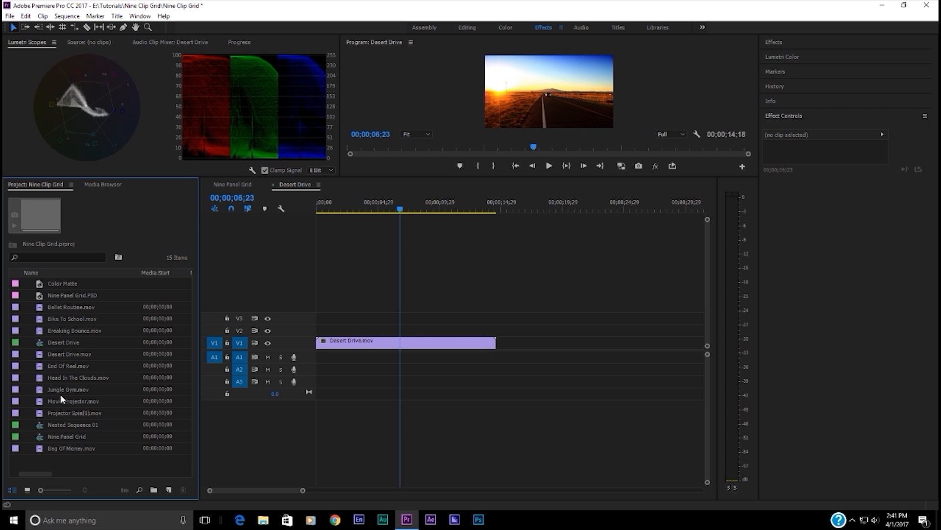
pyautogui.moveTo(53, 426)
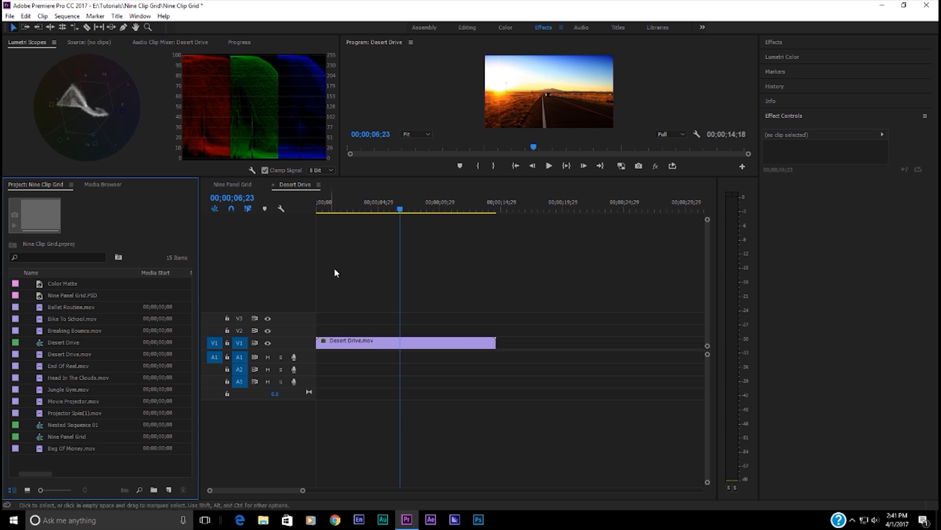
pyautogui.moveTo(62, 391)
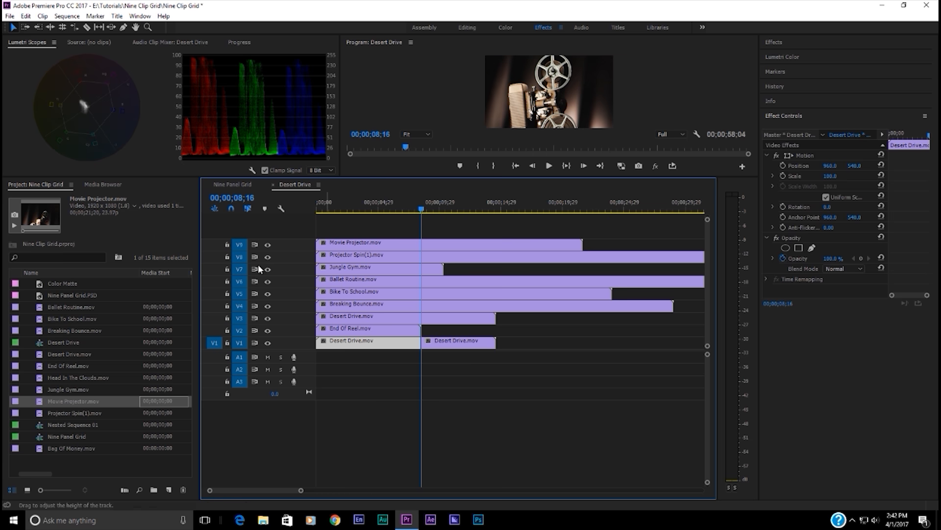
# Trim the clips to equal length and add an extra video track to the sequence.
pyautogui.click(553, 402)
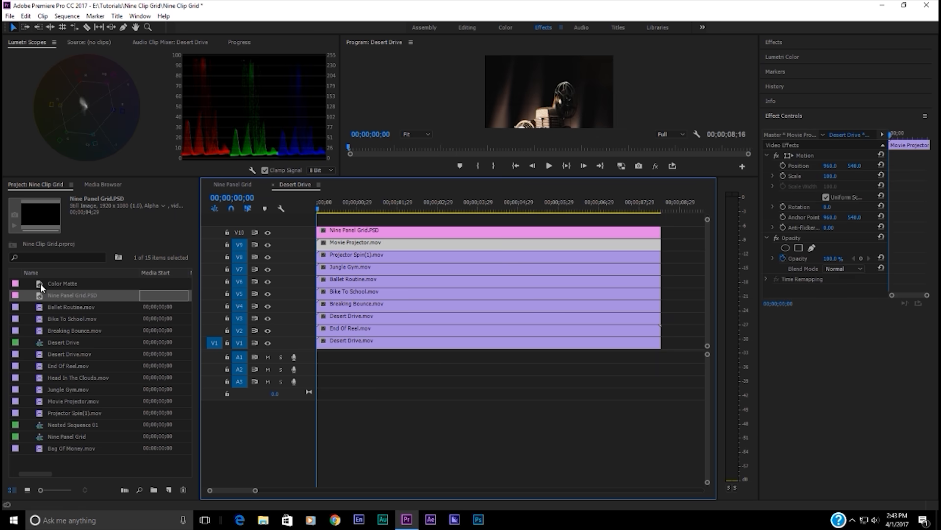
pyautogui.rightClick(306, 342)
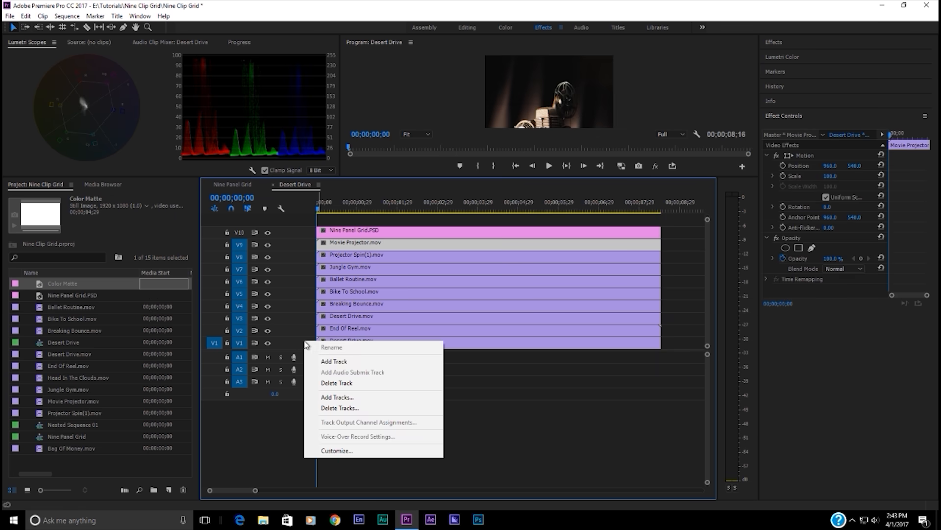
pyautogui.click(334, 360)
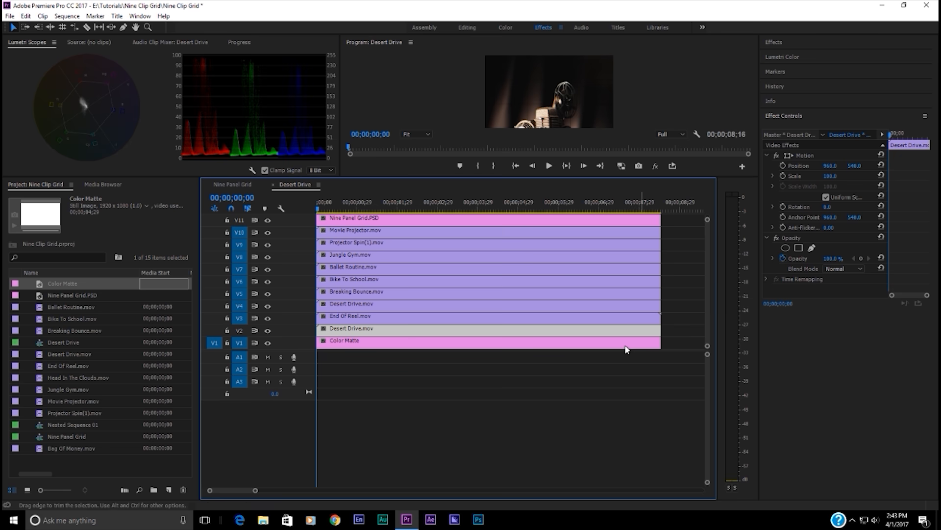
pyautogui.moveTo(422, 198)
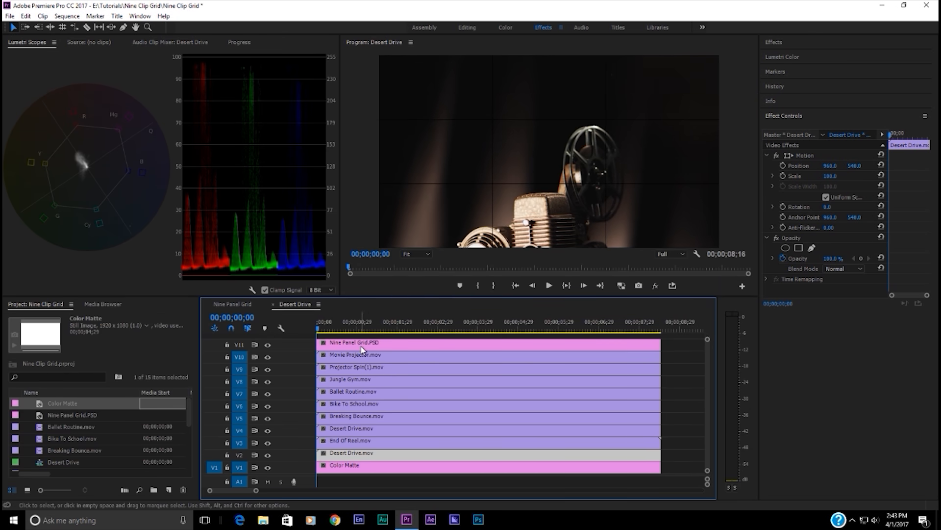
# Scale Movie Projector to 33.3% and paste that scale onto the other clips.
pyautogui.click(360, 354)
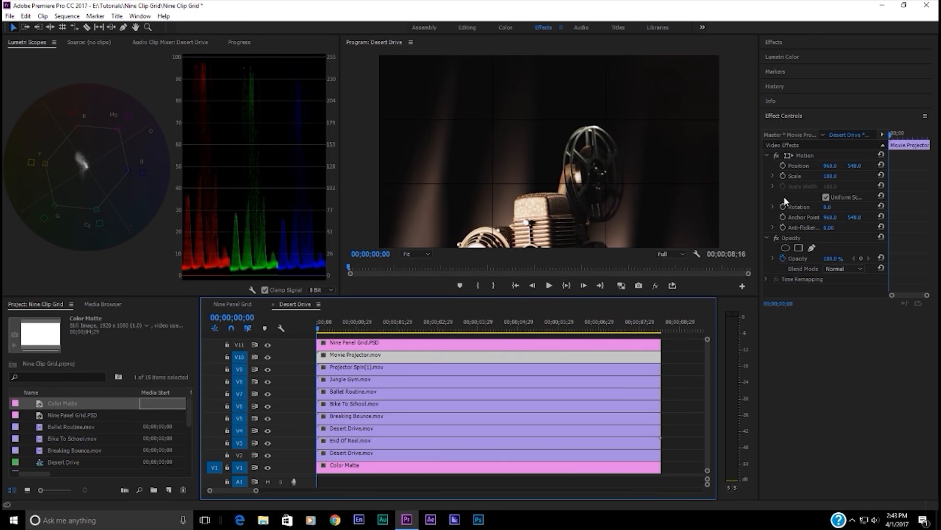
pyautogui.doubleClick(835, 175)
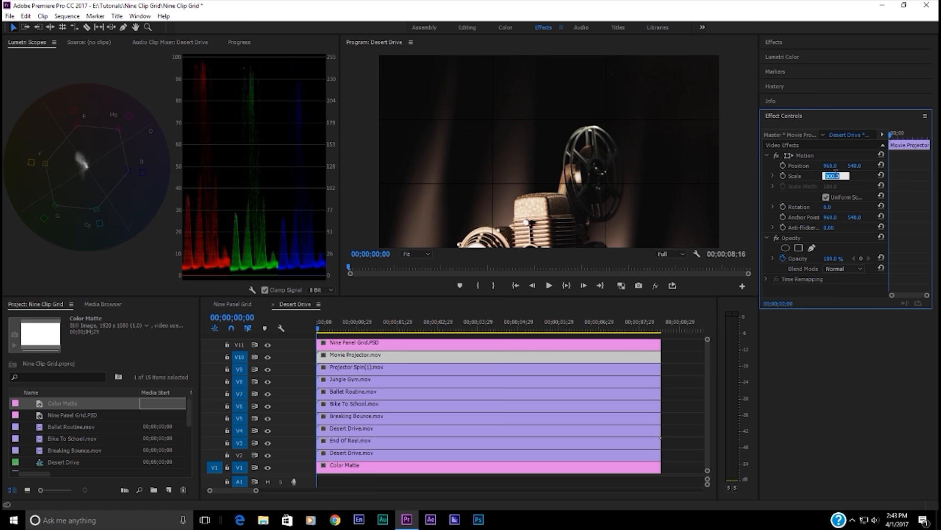
pyautogui.write('33.3')
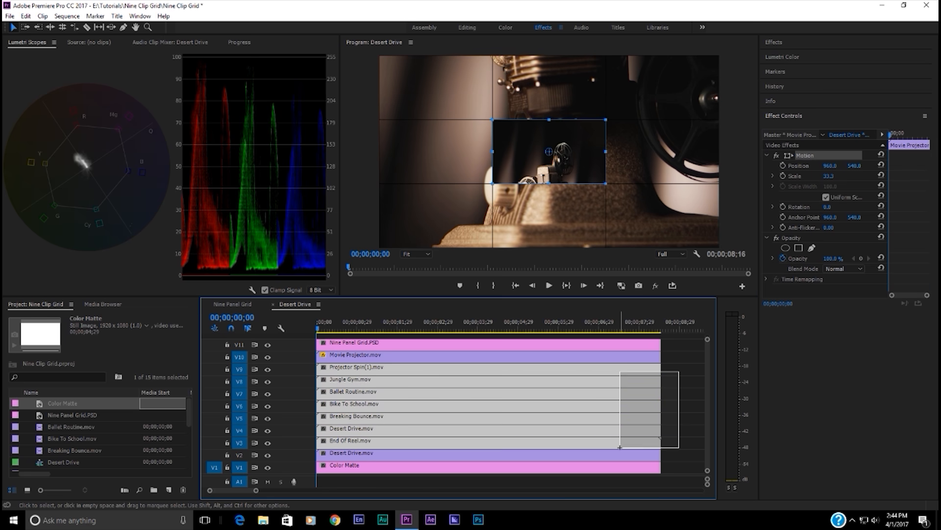
pyautogui.press('ctrl+v')
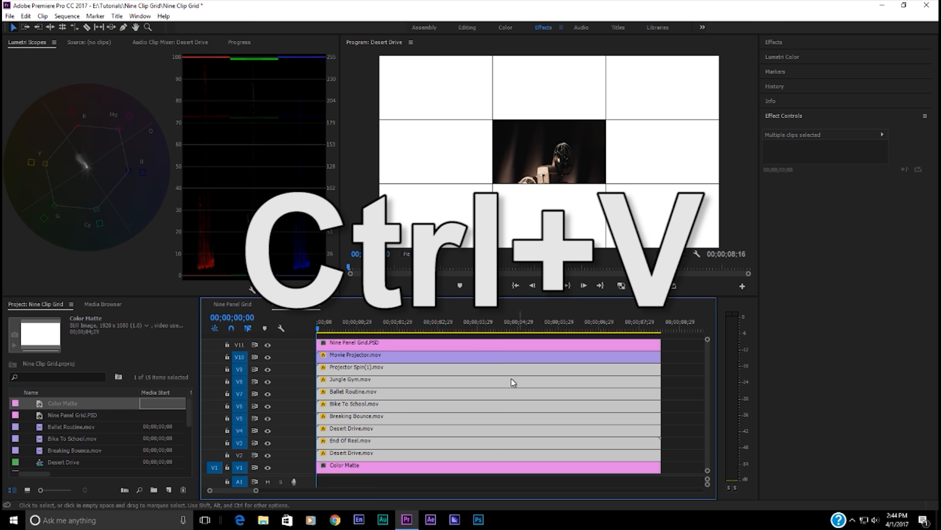
# Finish pasting the scale, then set Movie Projector Position X 1600 and Projector Spin X 320.
pyautogui.press('ctrl+v')
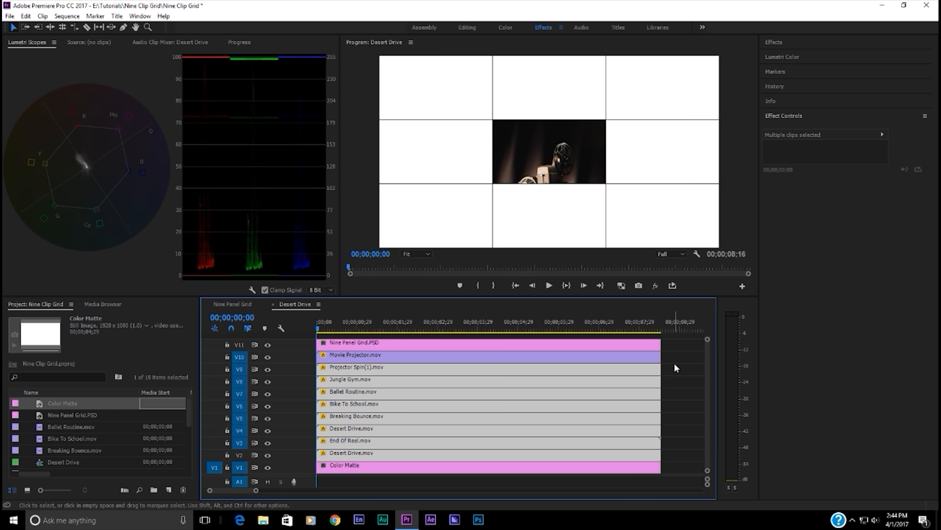
pyautogui.click(354, 354)
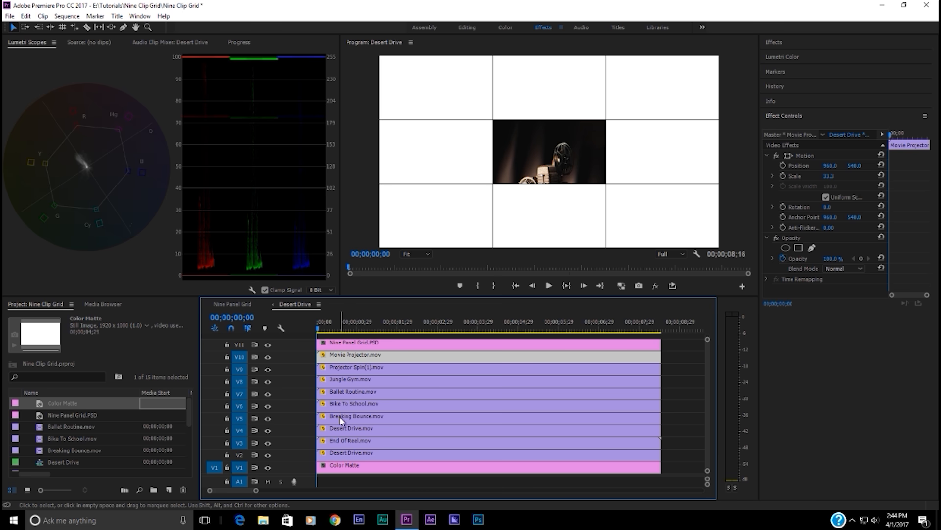
pyautogui.click(348, 441)
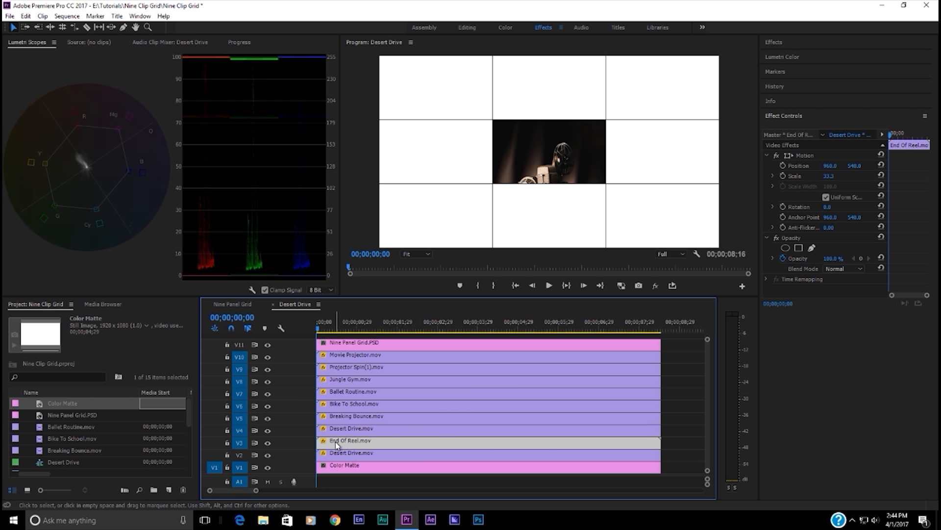
pyautogui.moveTo(337, 445)
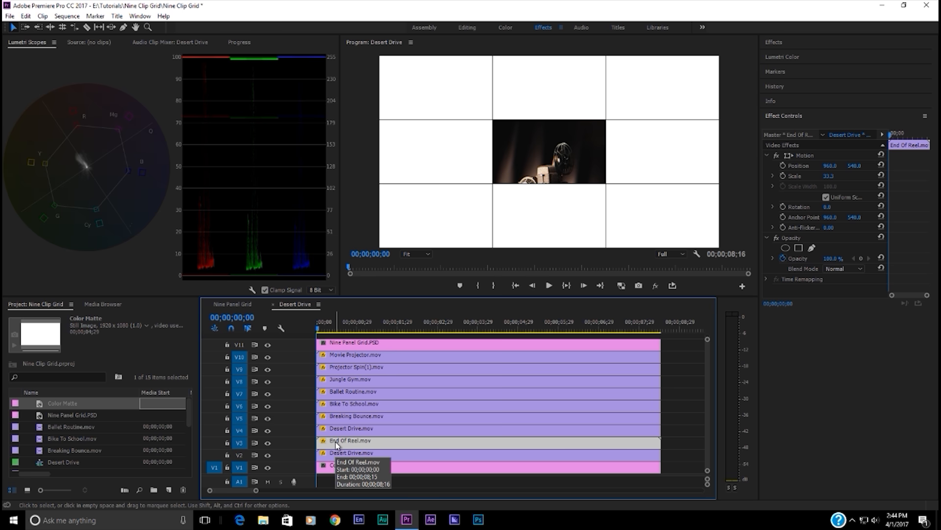
pyautogui.click(355, 367)
pyautogui.write('1600')
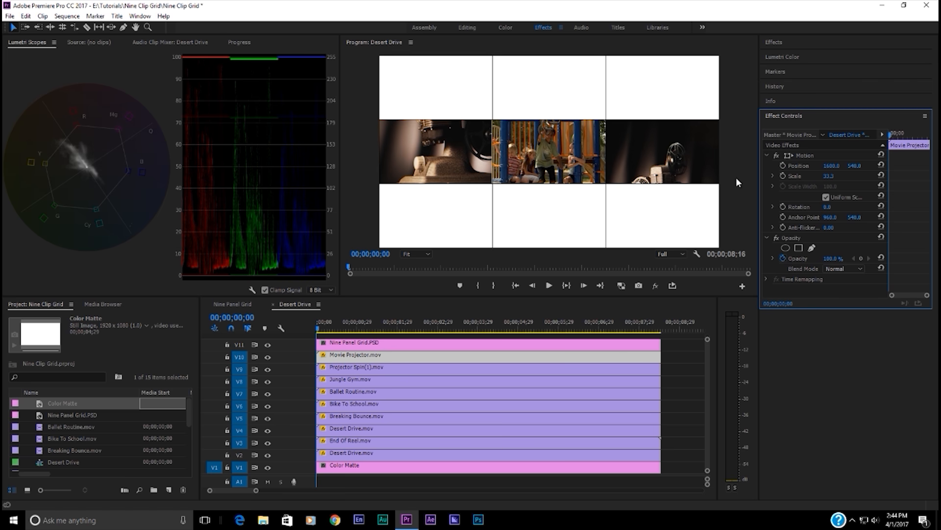
pyautogui.moveTo(805, 178)
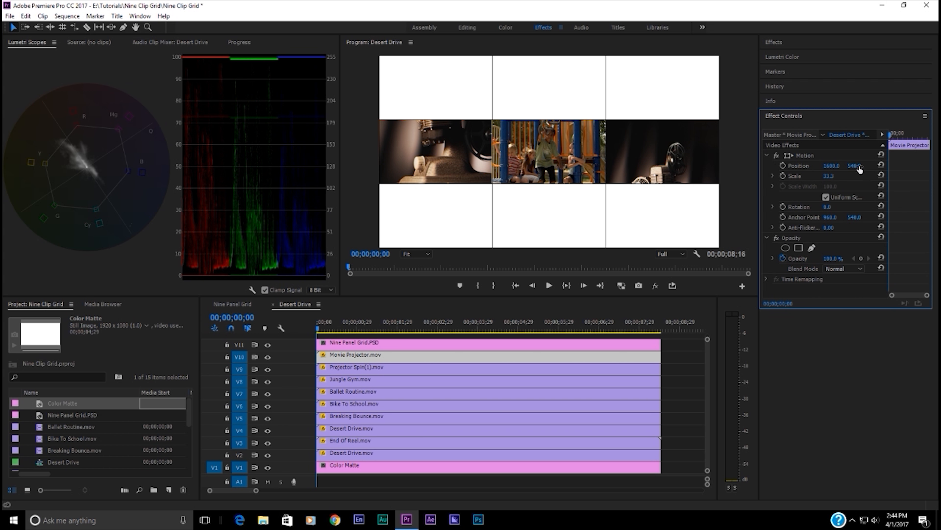
pyautogui.moveTo(858, 167)
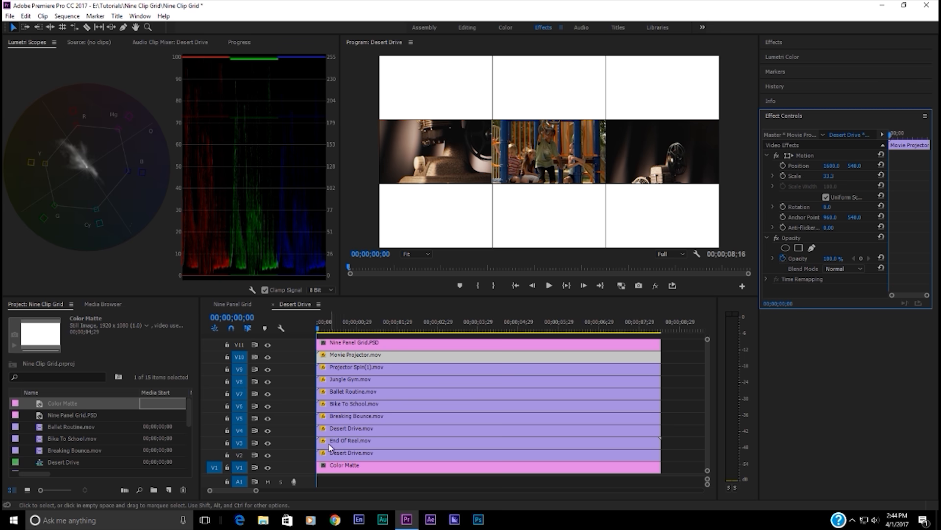
pyautogui.click(356, 367)
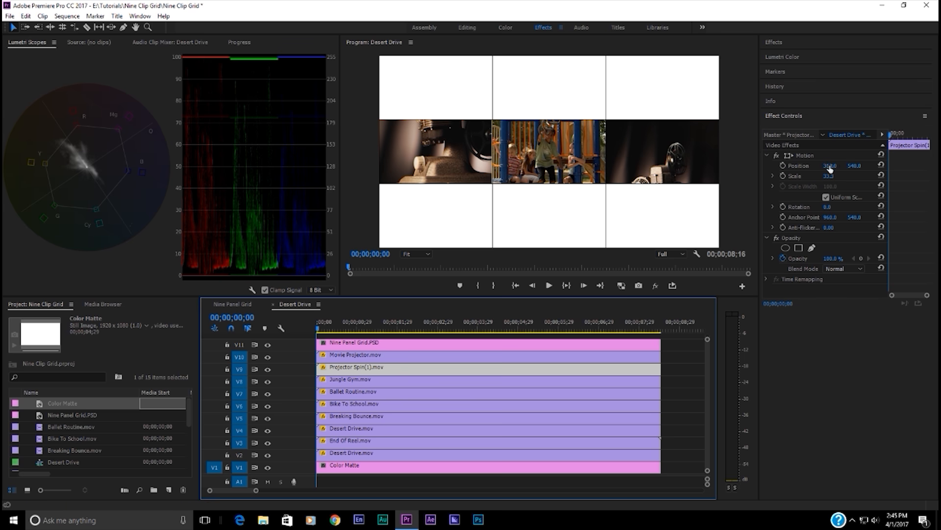
pyautogui.click(832, 166)
pyautogui.write('320')
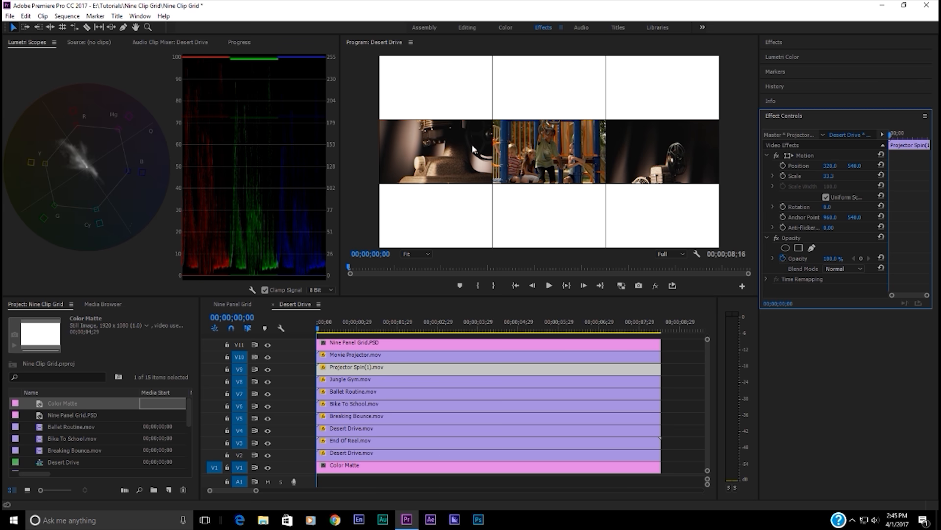
pyautogui.moveTo(573, 178)
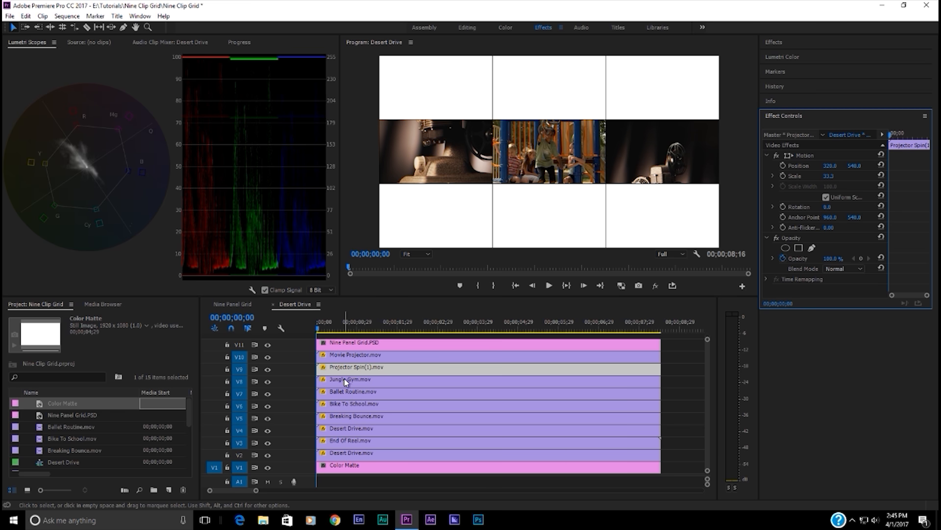
# Set Jungle Gym's Position Y to 180 and Ballet Routine's Position to 320, 180.
pyautogui.click(350, 379)
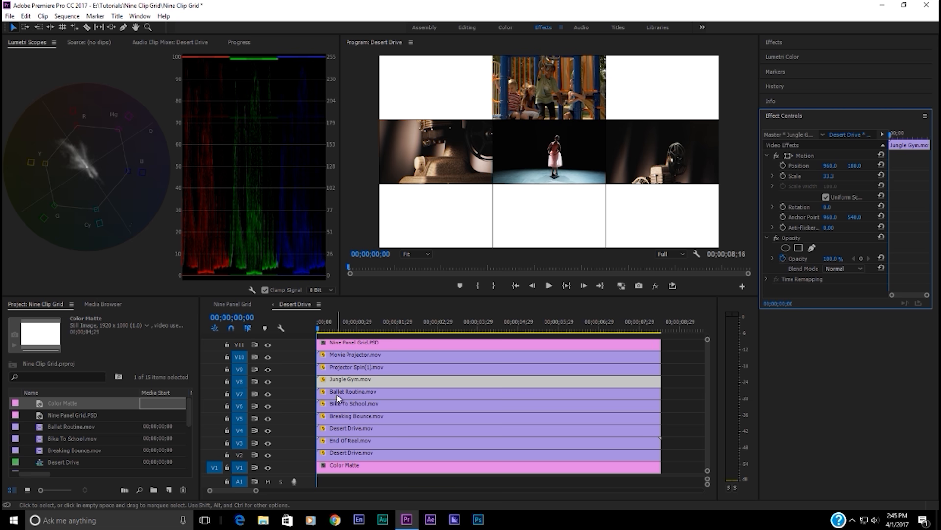
pyautogui.moveTo(340, 397)
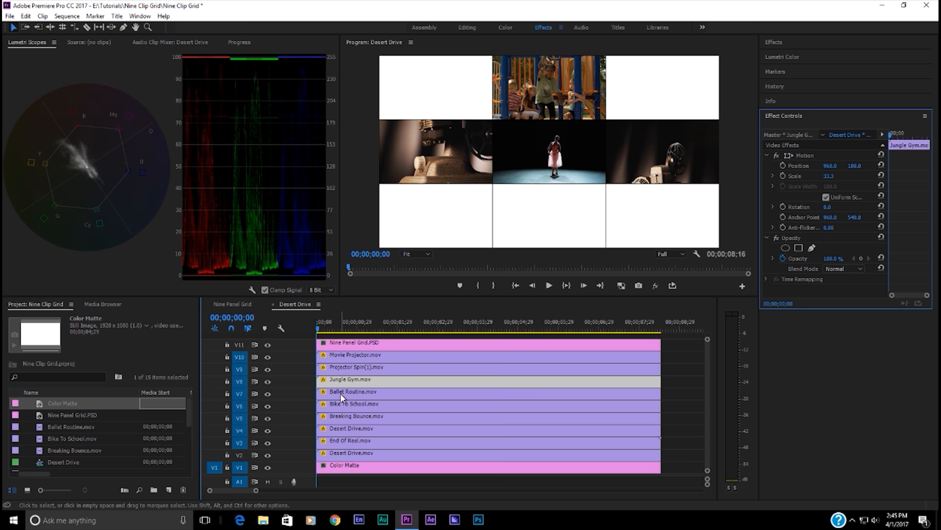
pyautogui.click(354, 391)
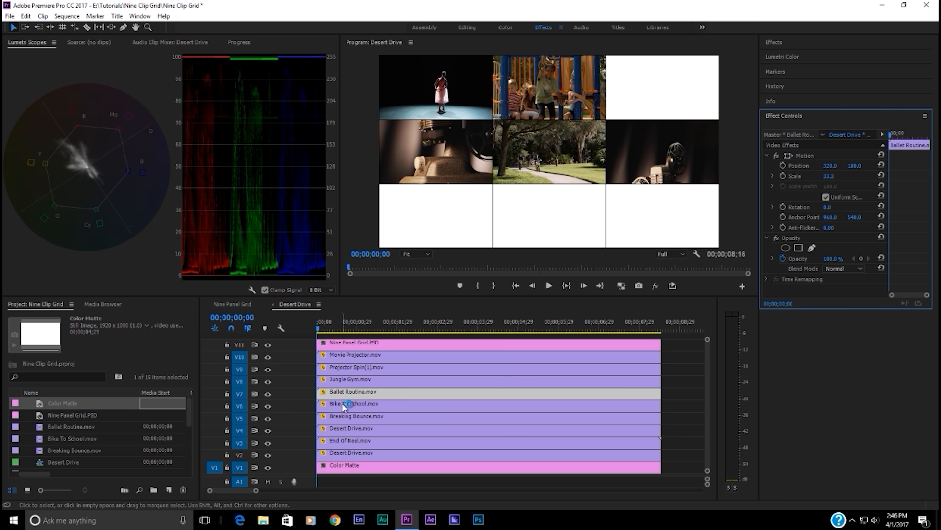
# Set Bike To School's Position to 1600, 180 and Breaking Bounce's Position Y to 901.
pyautogui.click(354, 404)
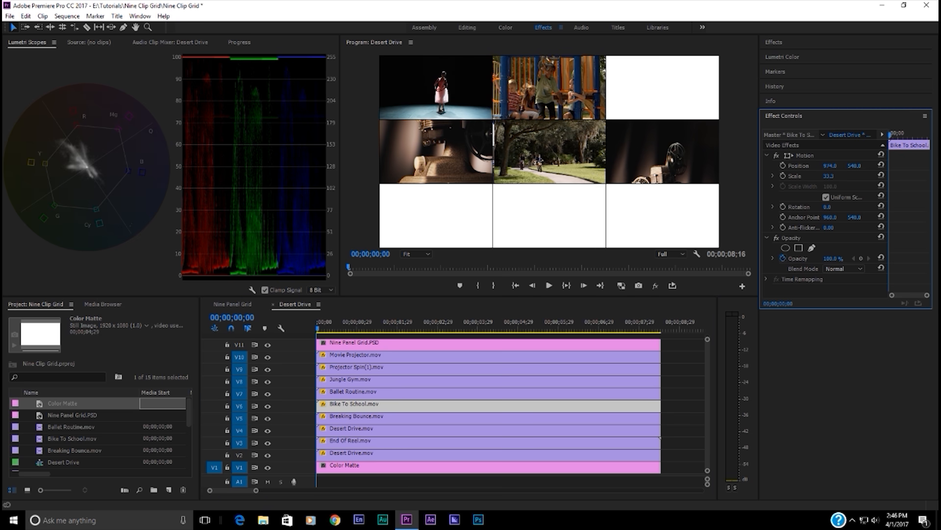
pyautogui.moveTo(829, 165); pyautogui.dragTo(856, 165)
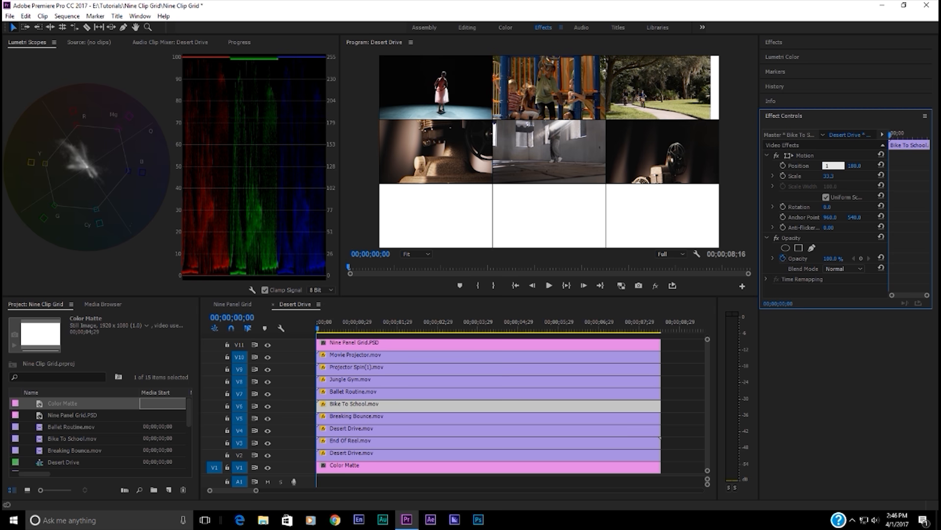
pyautogui.write('1600')
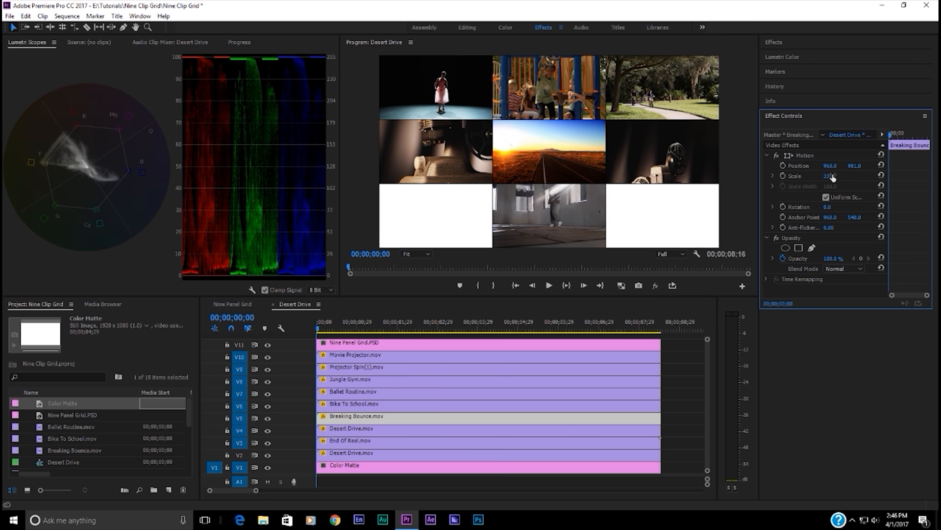
pyautogui.click(856, 165)
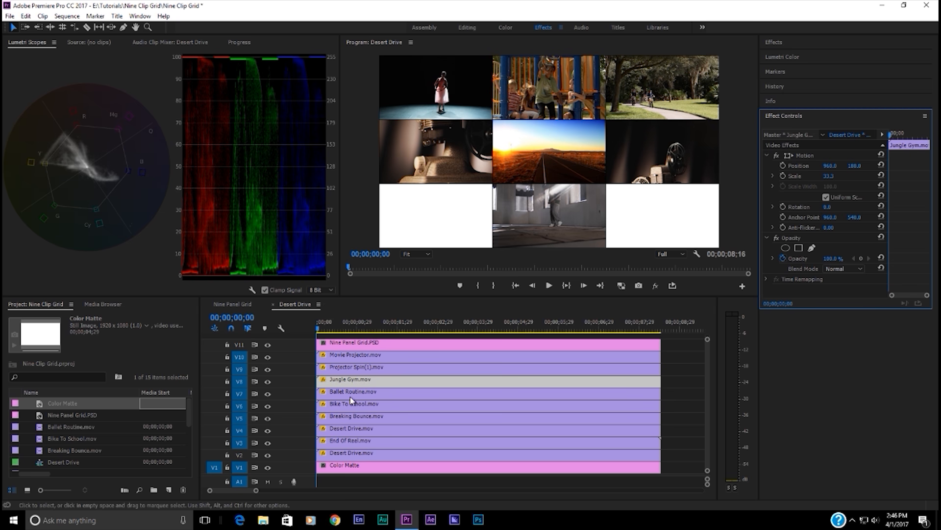
pyautogui.moveTo(345, 434)
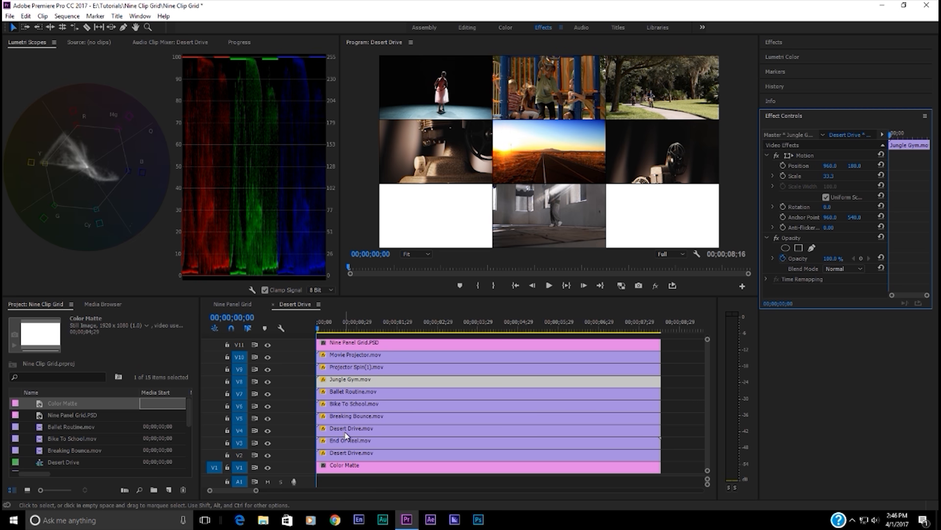
# Set Desert Drive to 320, 900 and Head In The Clouds to 1600, 900.
pyautogui.click(348, 428)
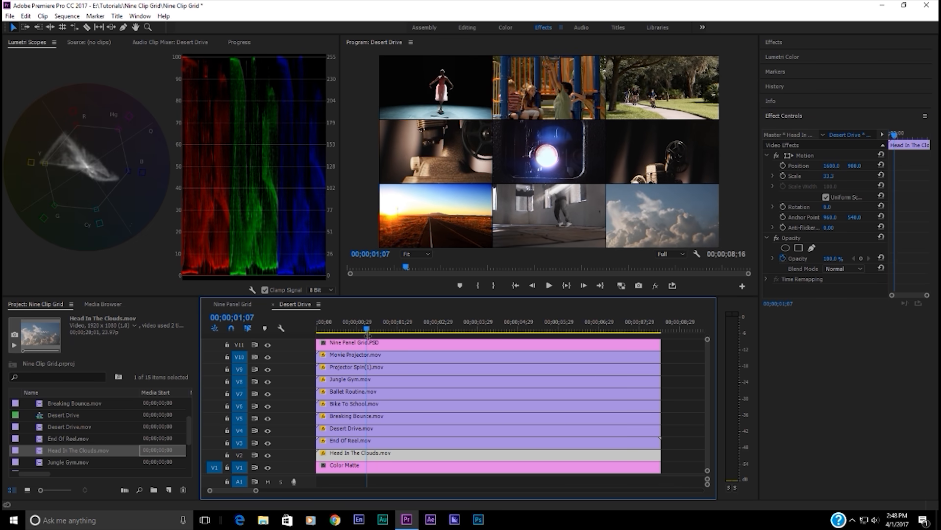
# Render Effects In to Out for the sequence and play it in the Program Monitor.
pyautogui.click(67, 16)
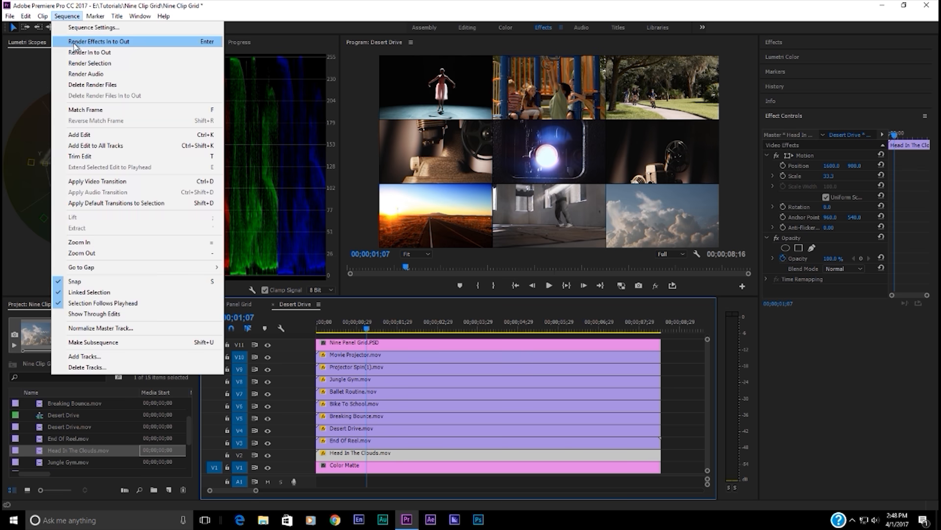
pyautogui.click(99, 40)
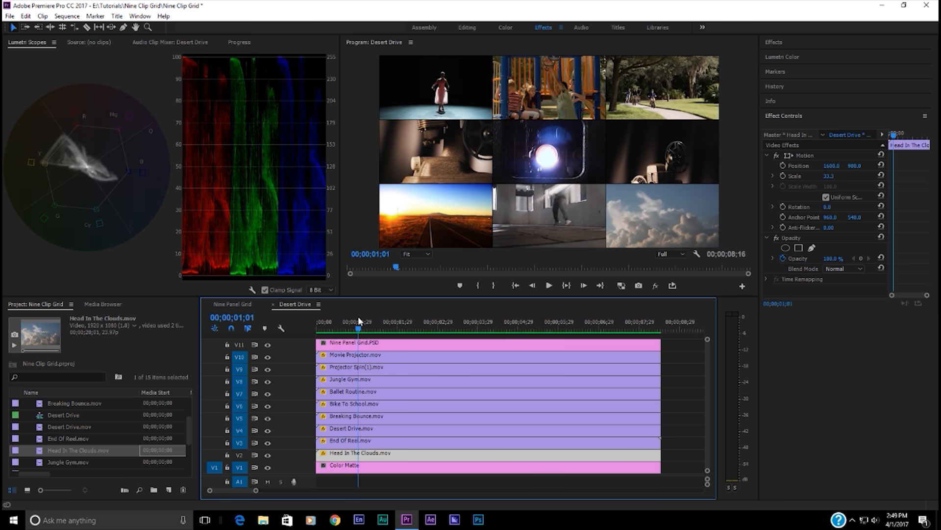
pyautogui.click(548, 286)
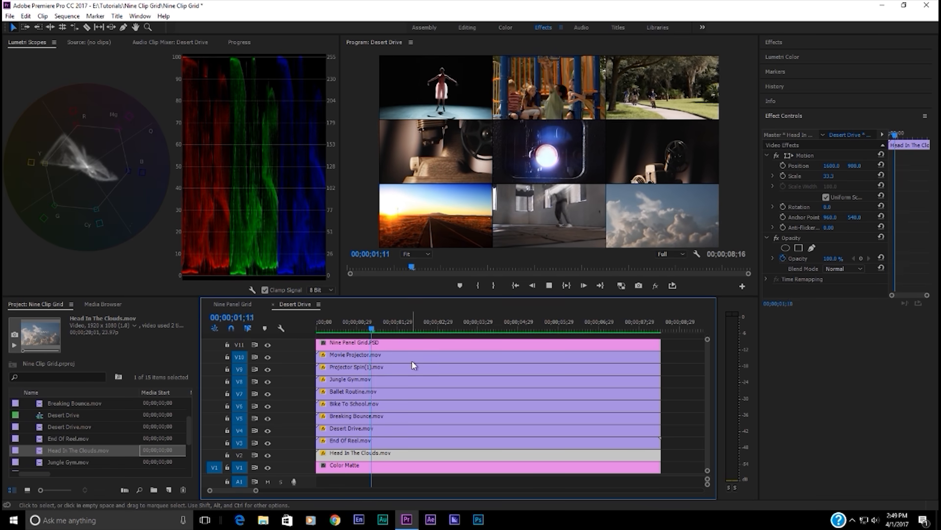